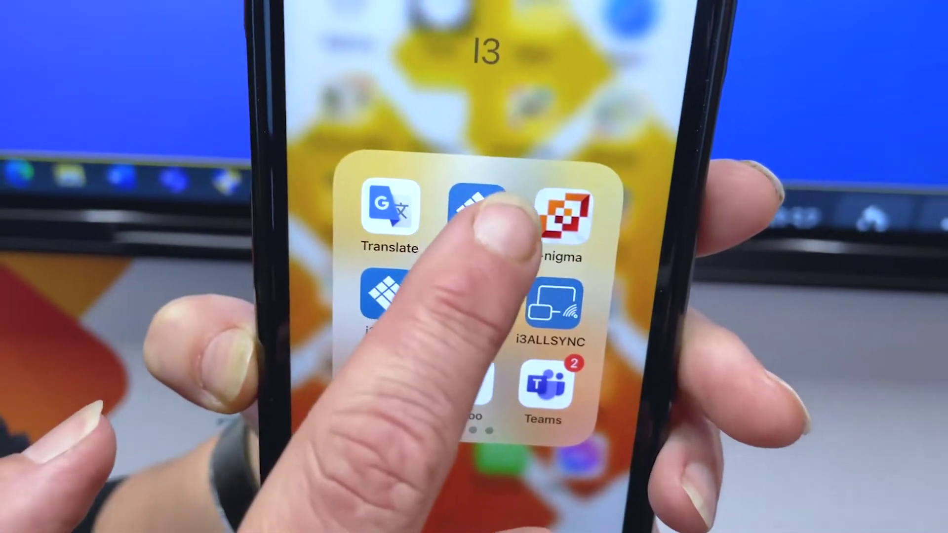
Launch i3FASTTRACK from the I3 folder so its QR scanner faces the touchscreen's login page
left_click(470, 211)
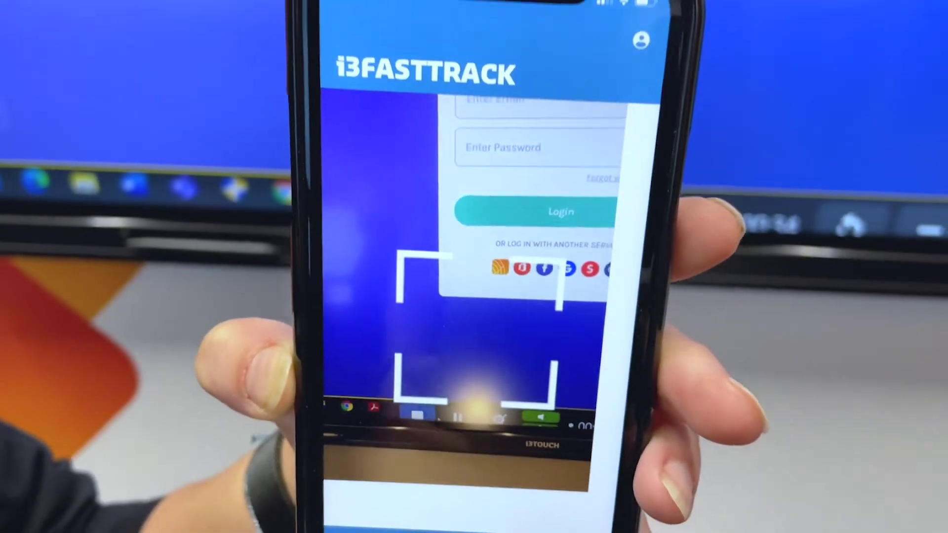